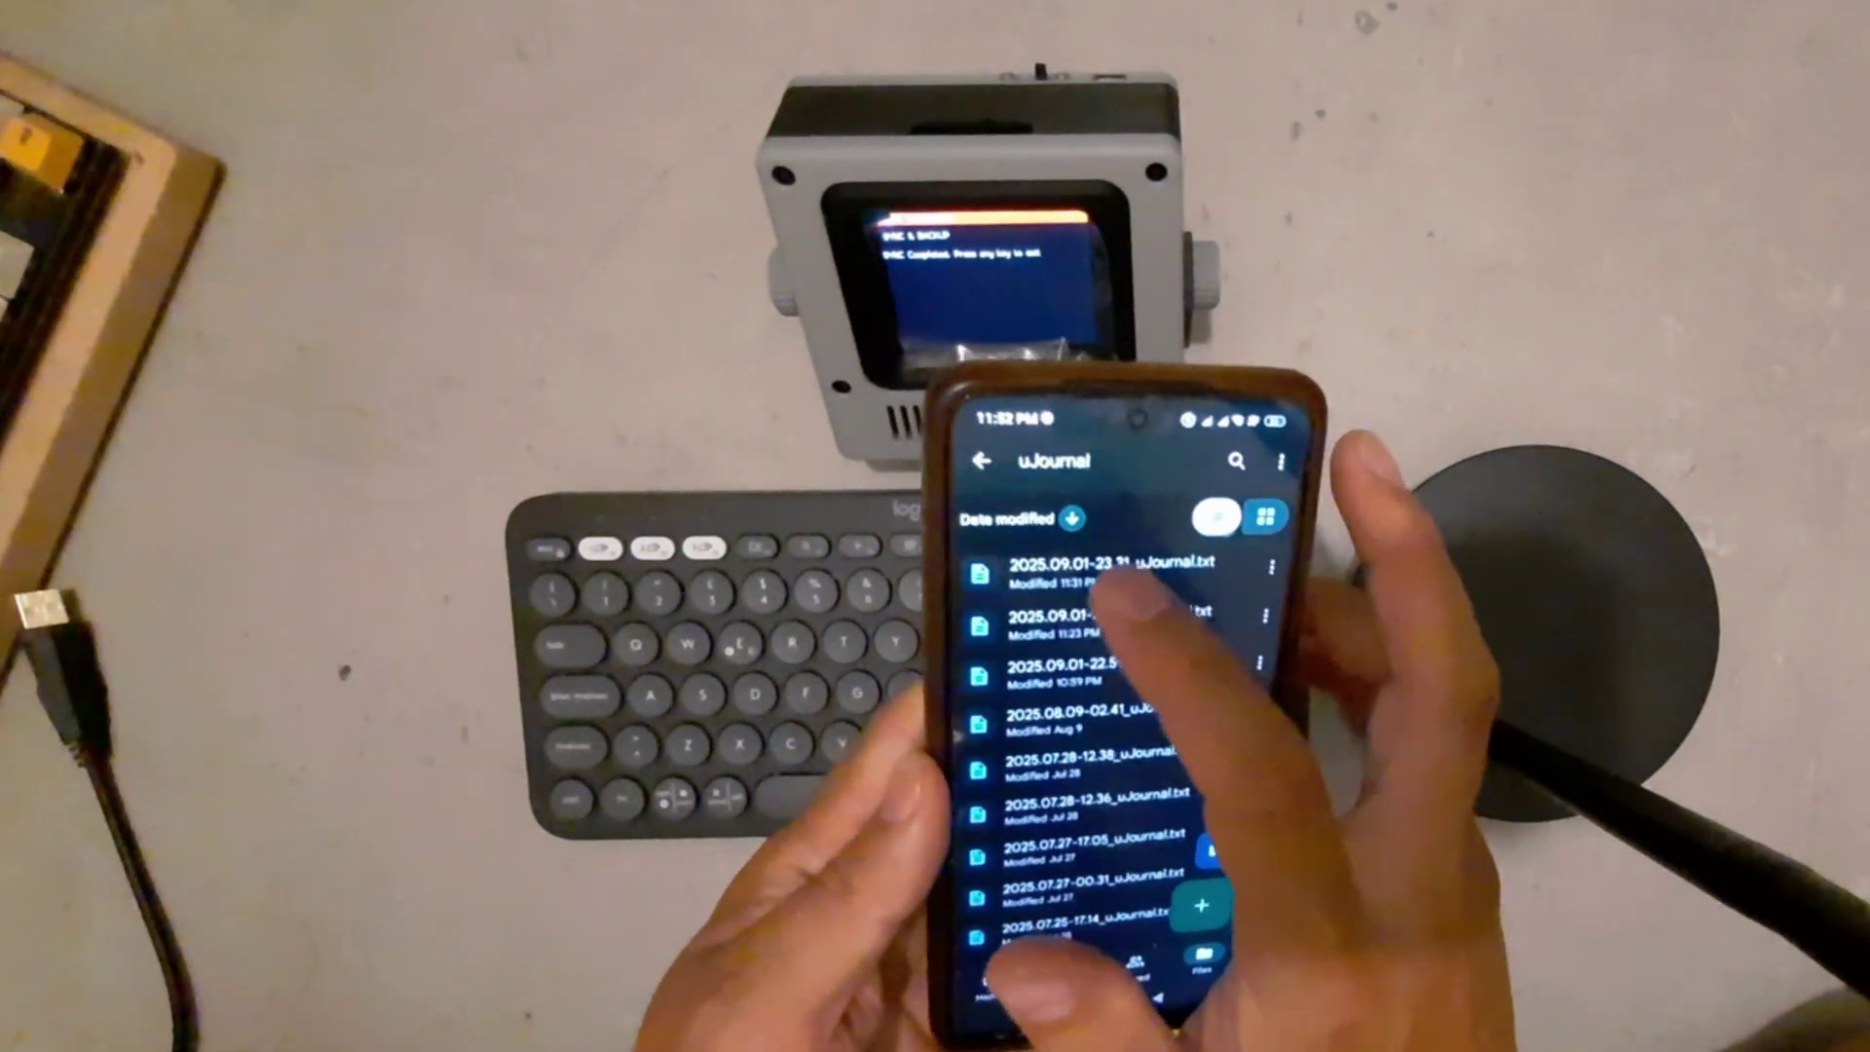
# Open the newest synced file, 2025.09.01-23.31_uJournal.txt, from the uJournal folder.
pyautogui.click(1114, 574)
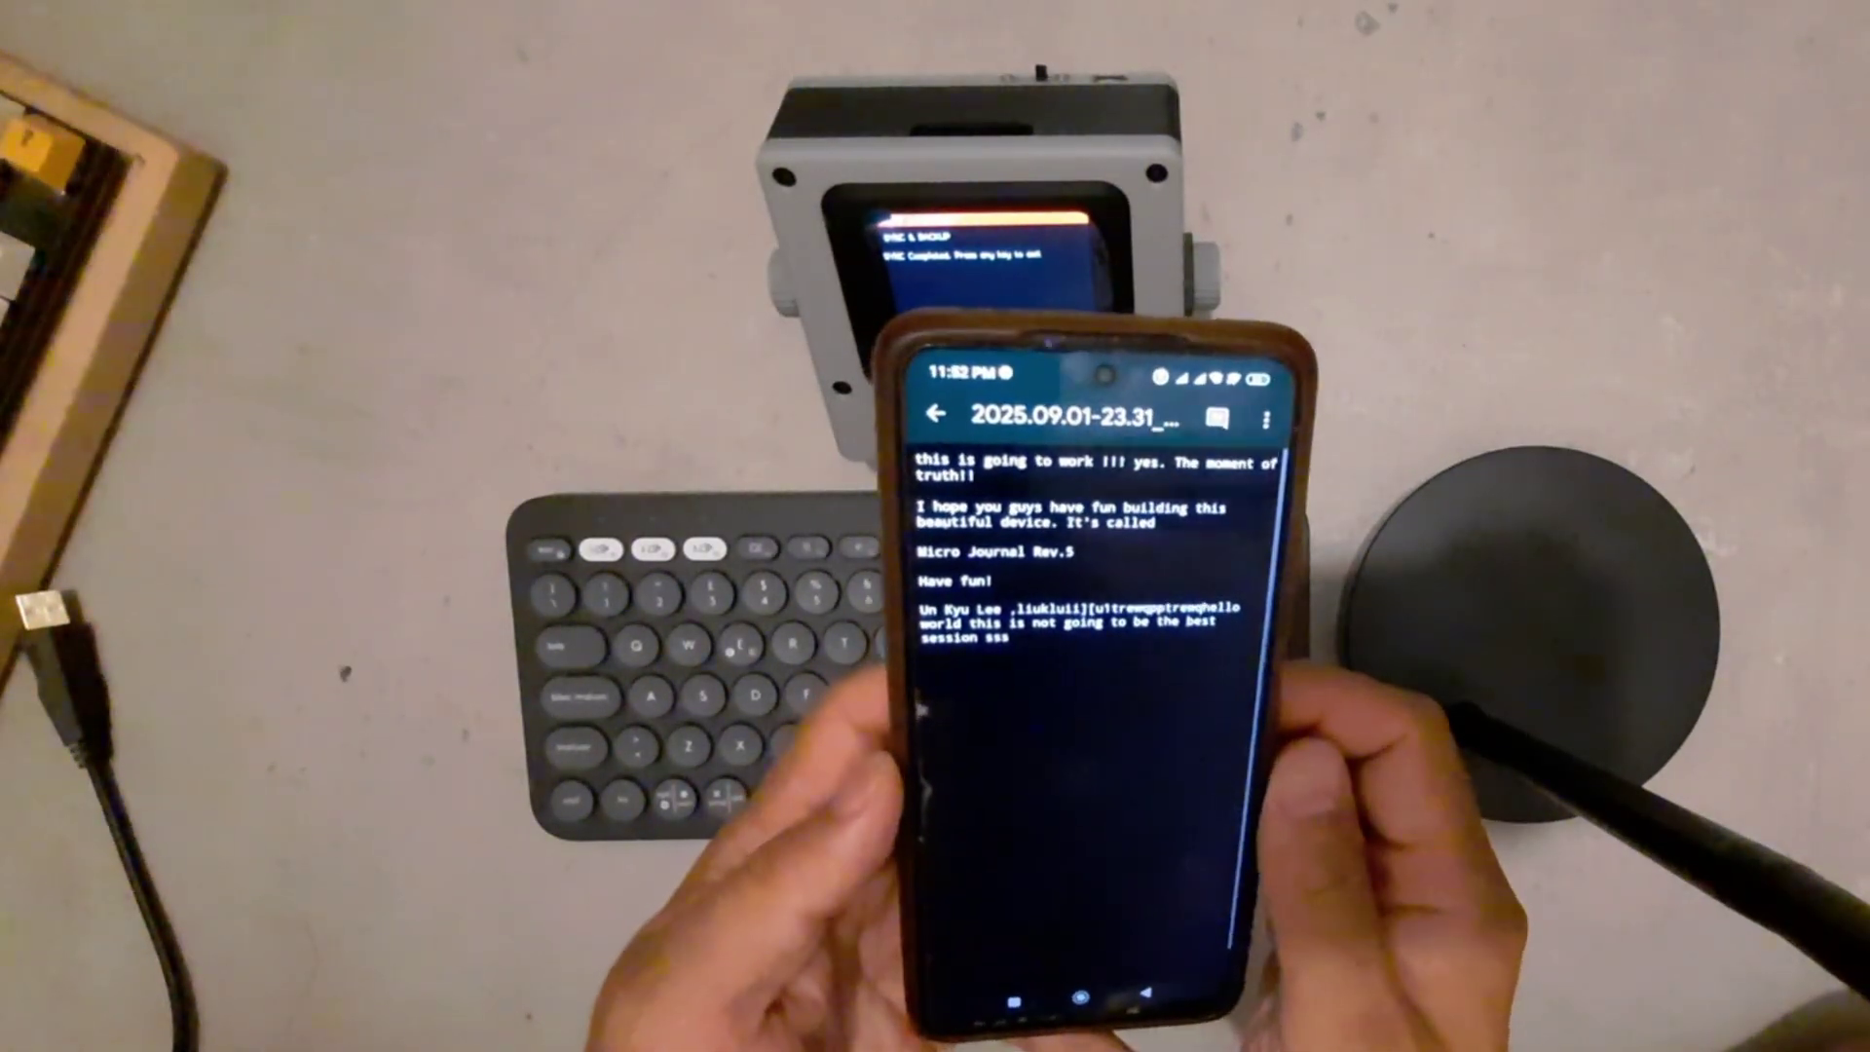